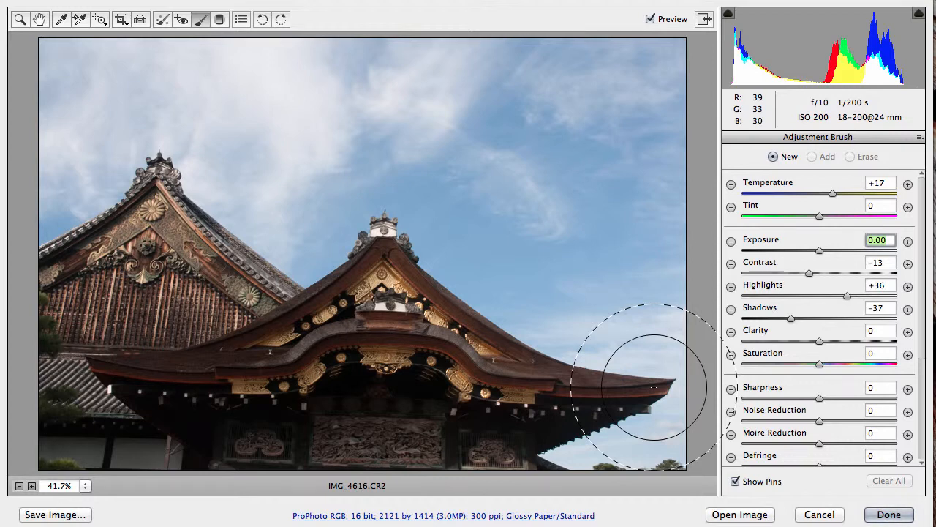
mouse_move(205, 49)
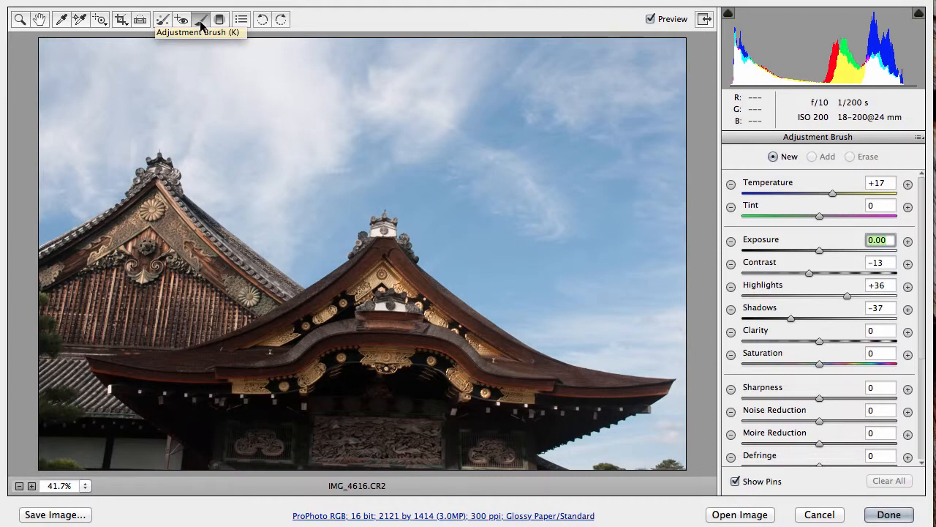
mouse_move(703, 207)
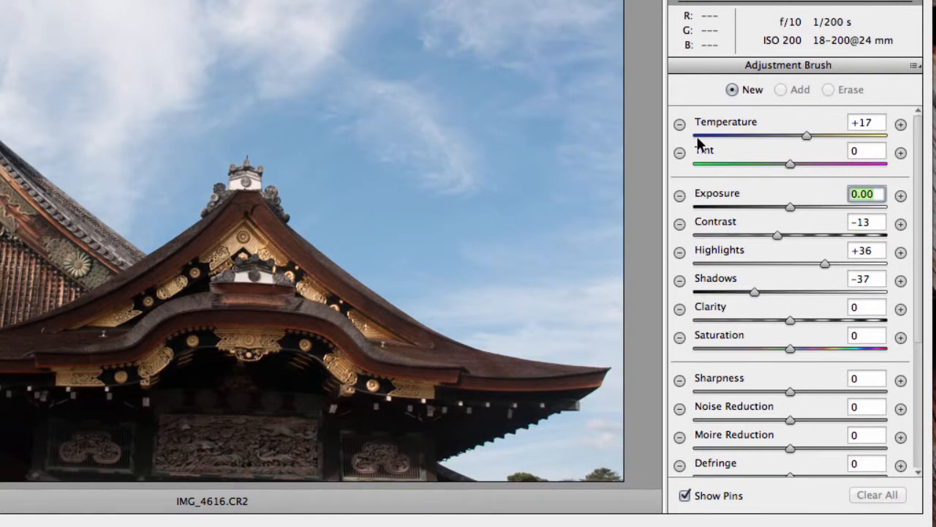
mouse_move(705, 328)
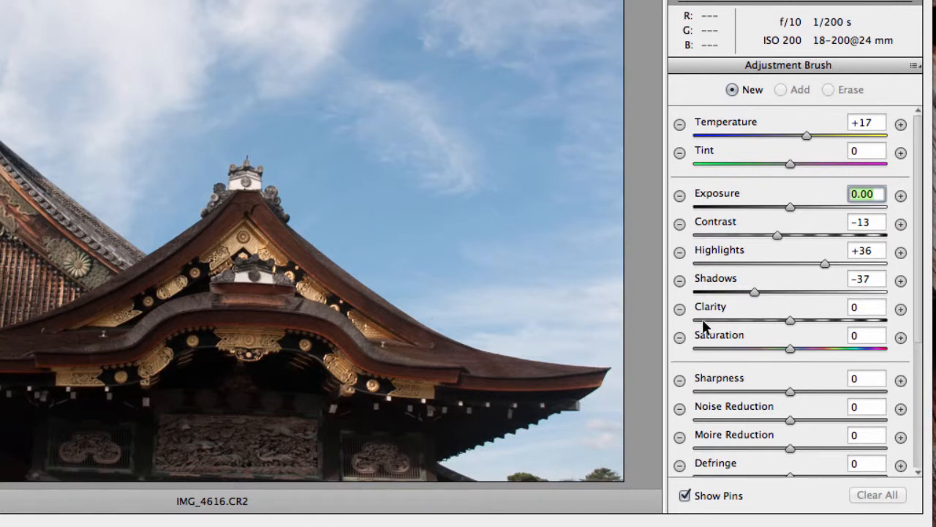
Step: Scroll the Adjustment Brush panel down to reveal the Size, Feather, Flow and Density sliders
scroll("down", 3)
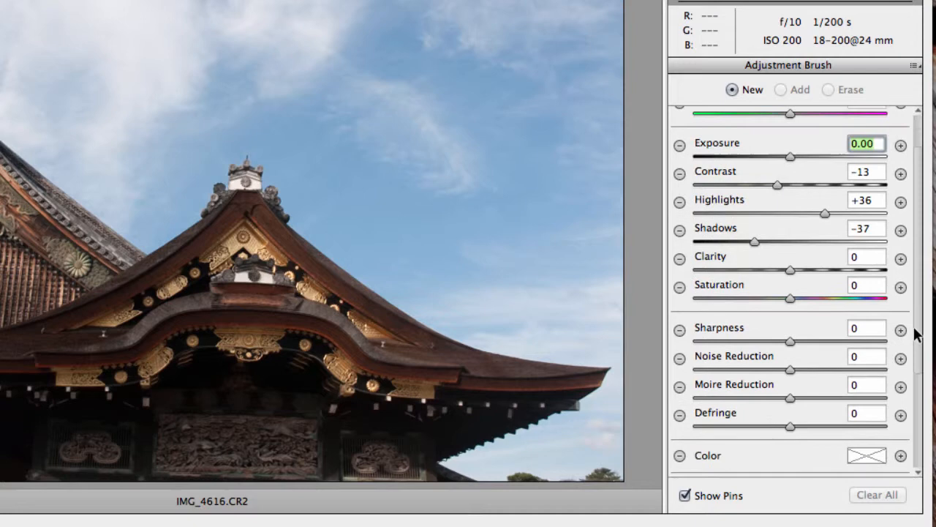
scroll("down", 3)
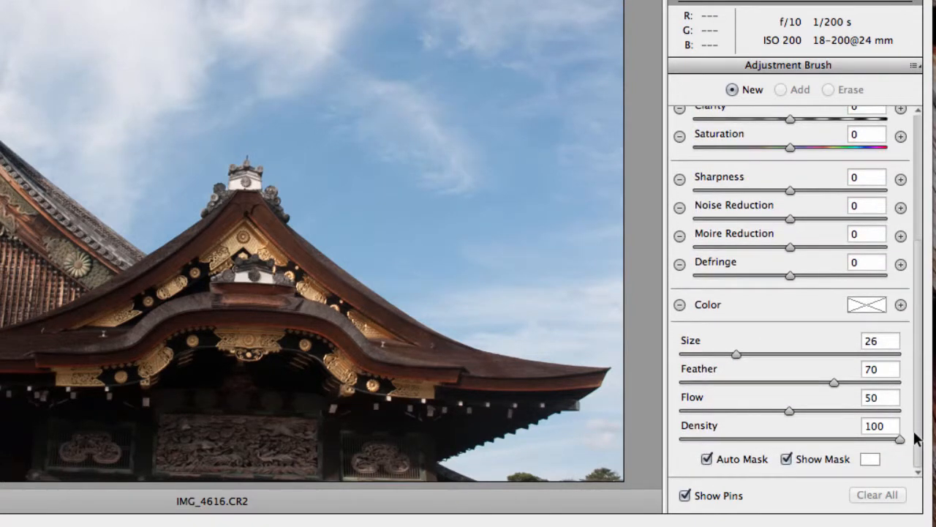
mouse_move(706, 359)
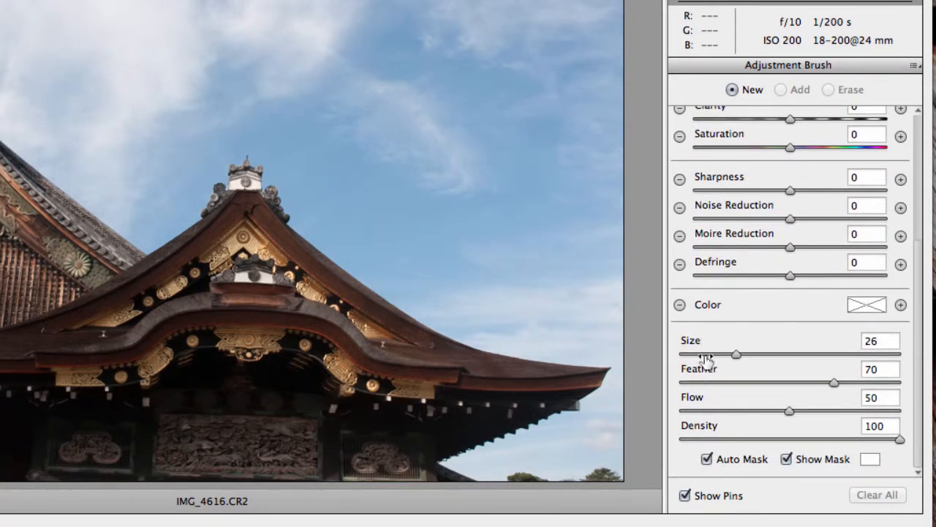
mouse_move(728, 382)
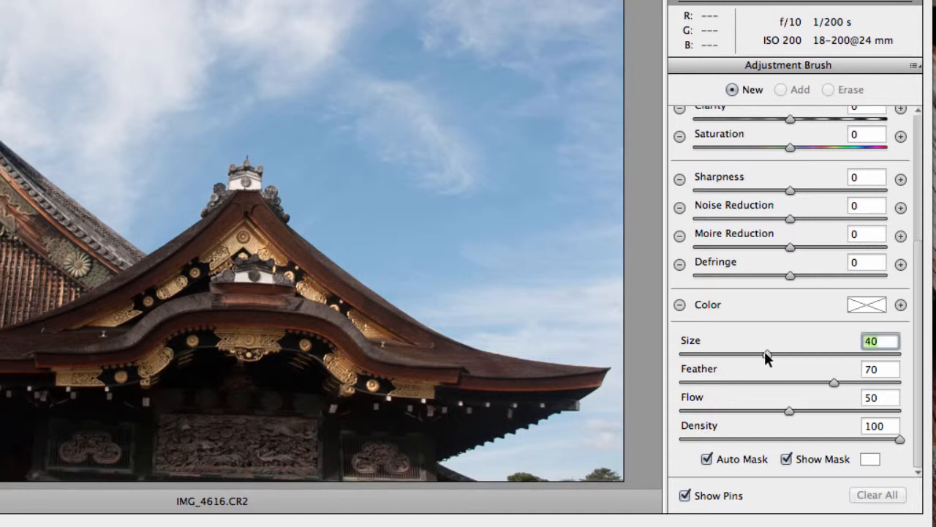
mouse_move(449, 170)
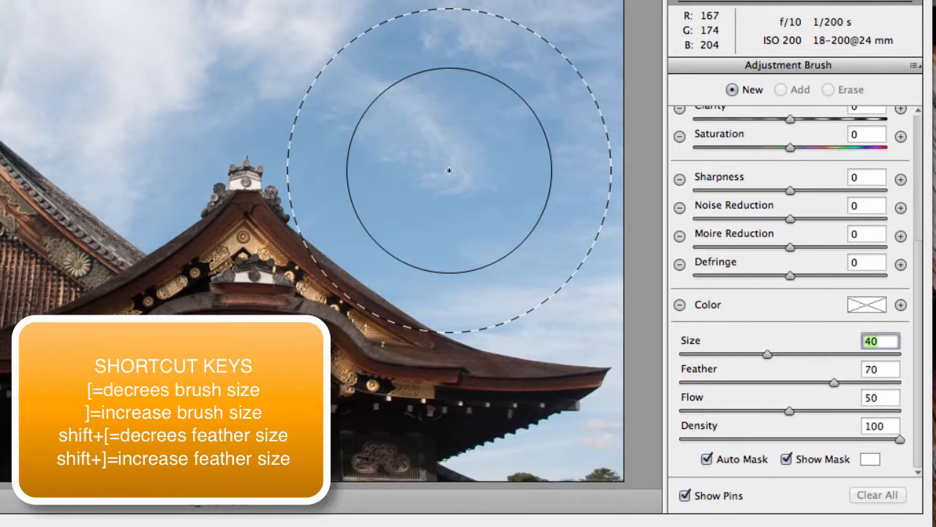
Step: Resize the brush to 26 using the bracket keys and Size slider, and raise feather to 80
key("]")
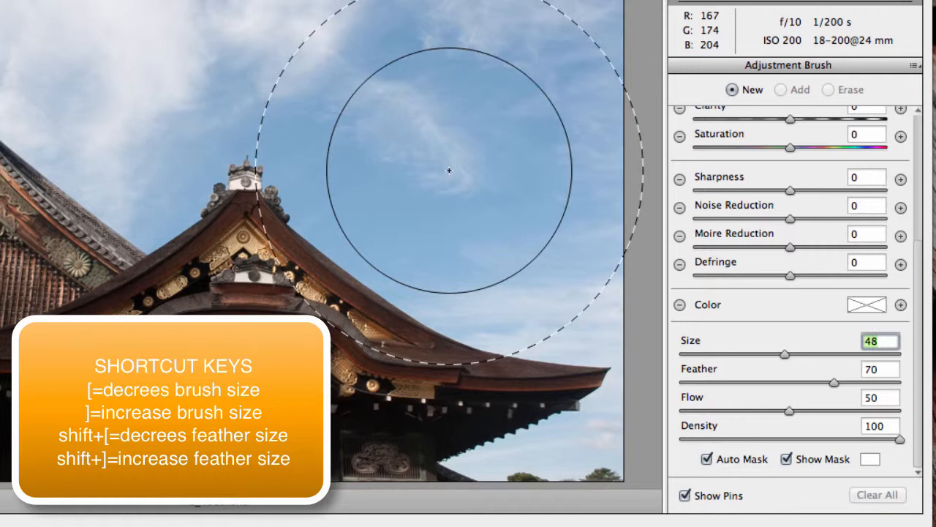
key("[")
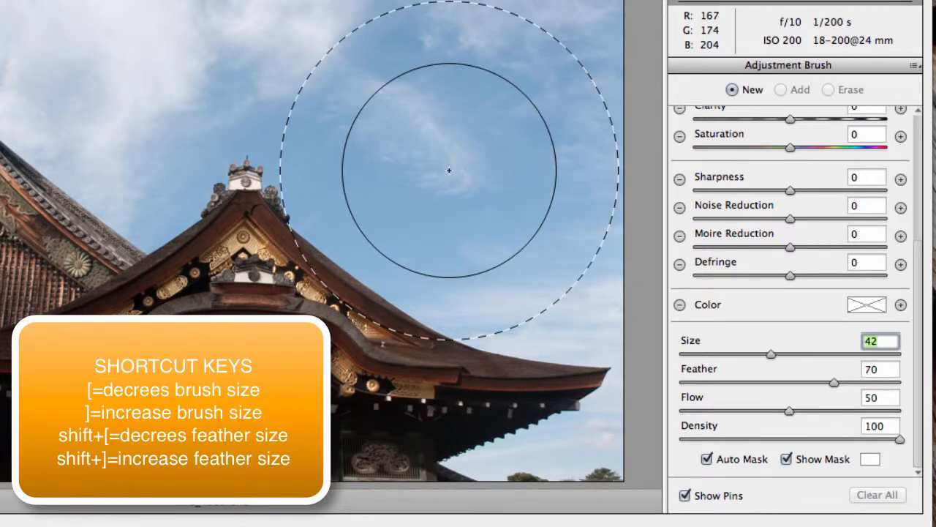
key("[")
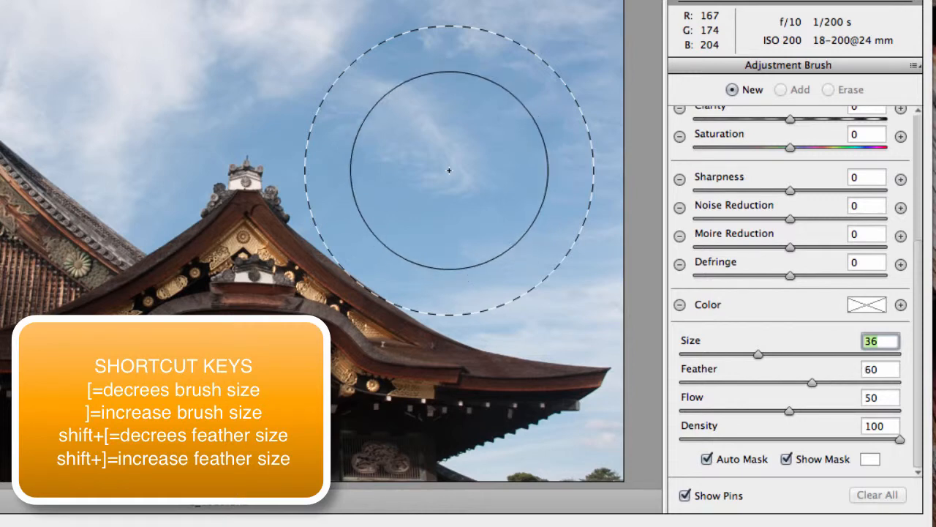
key("shift+]")
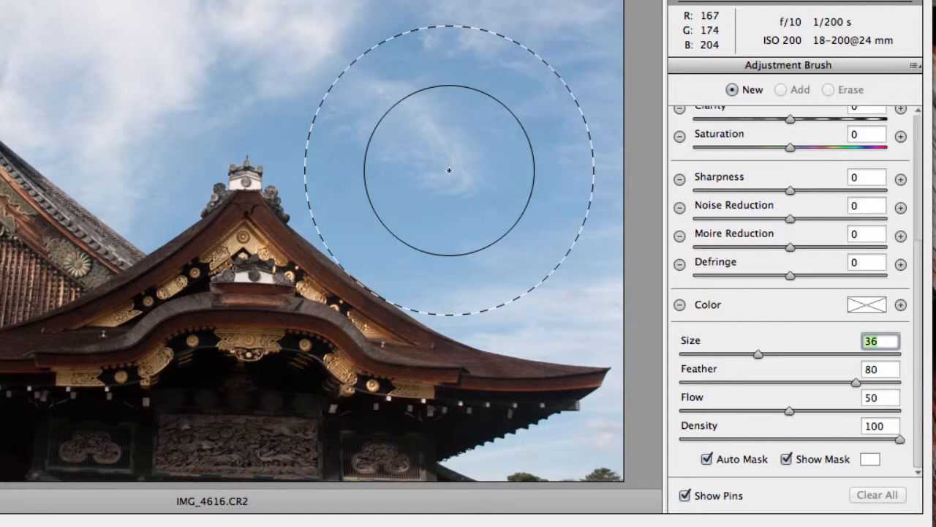
left_click_drag(759, 354, 740, 354)
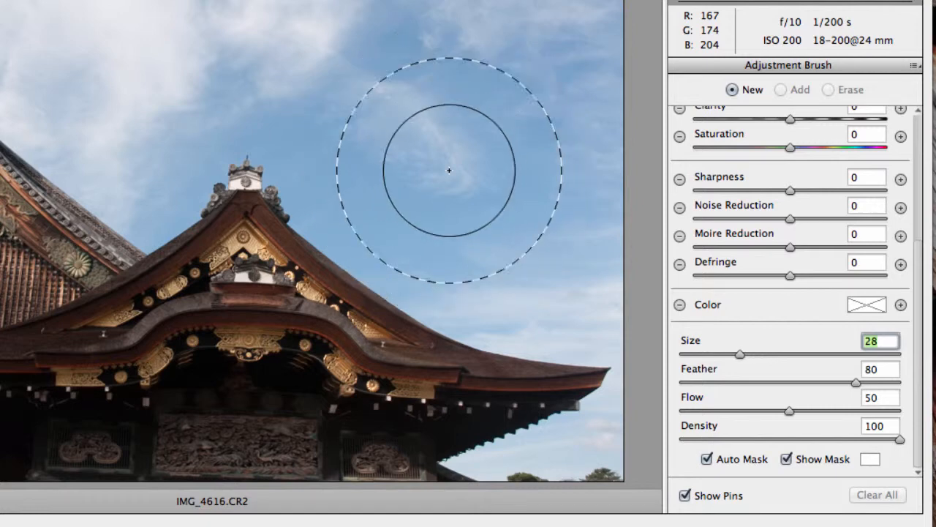
left_click_drag(740, 354, 736, 354)
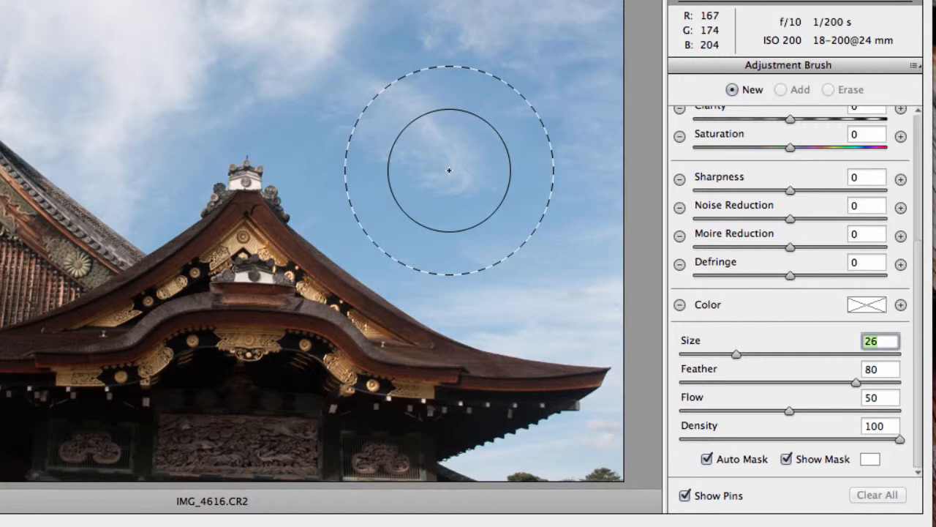
mouse_move(891, 285)
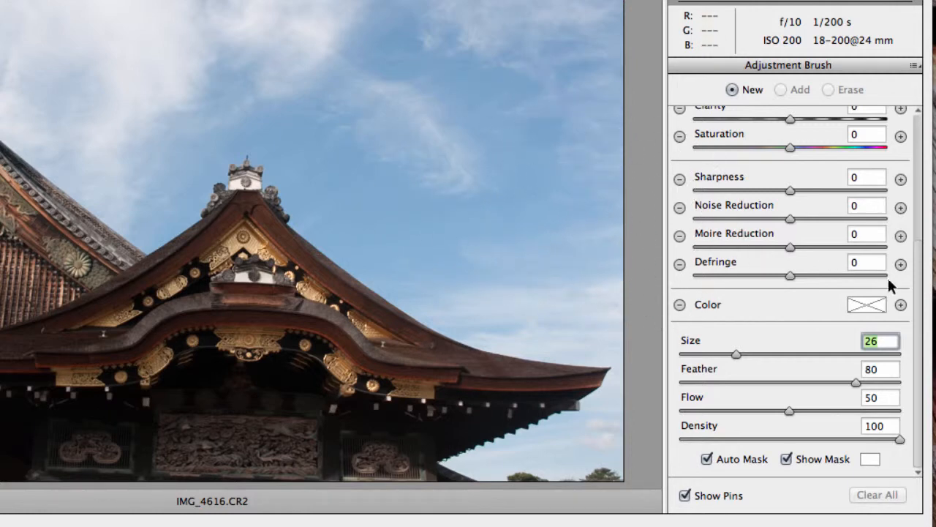
Step: Drag the brush Exposure down to about -1.35, keeping the warm temperature
scroll("up", 3)
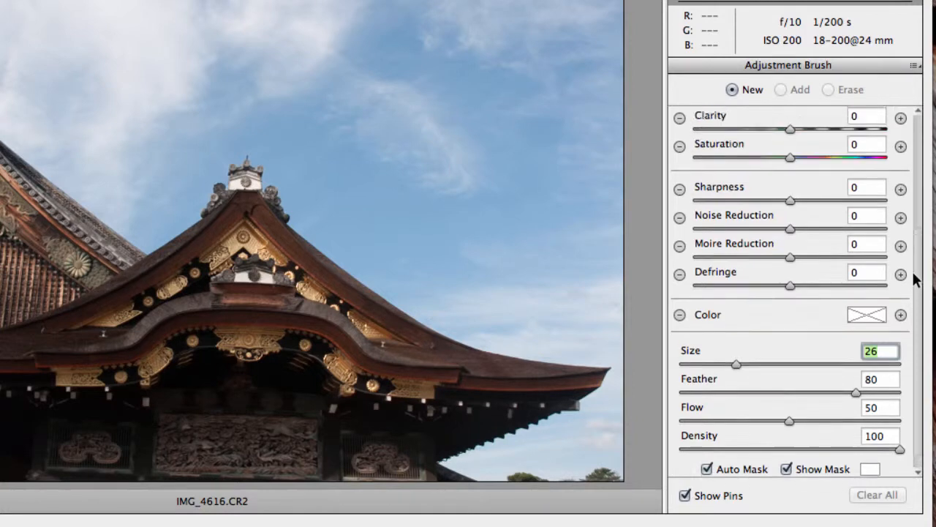
scroll("up", 3)
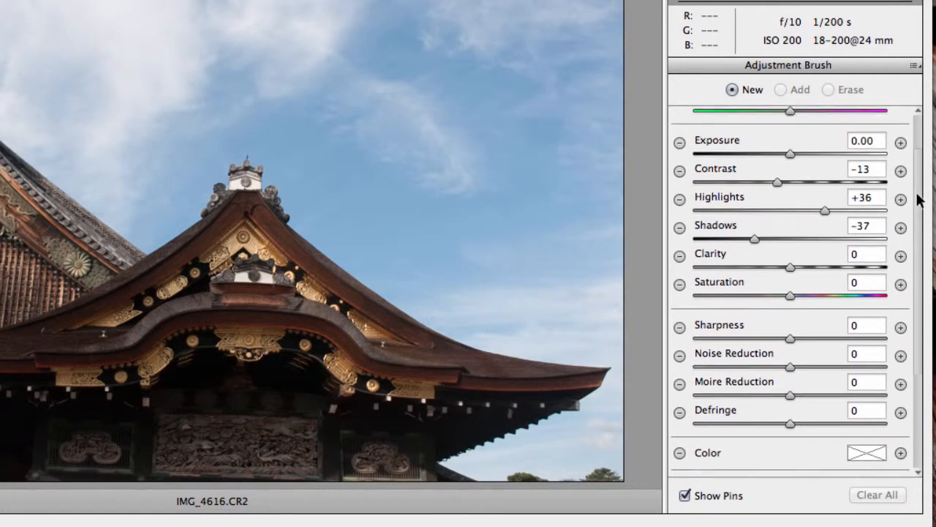
left_click_drag(790, 153, 783, 158)
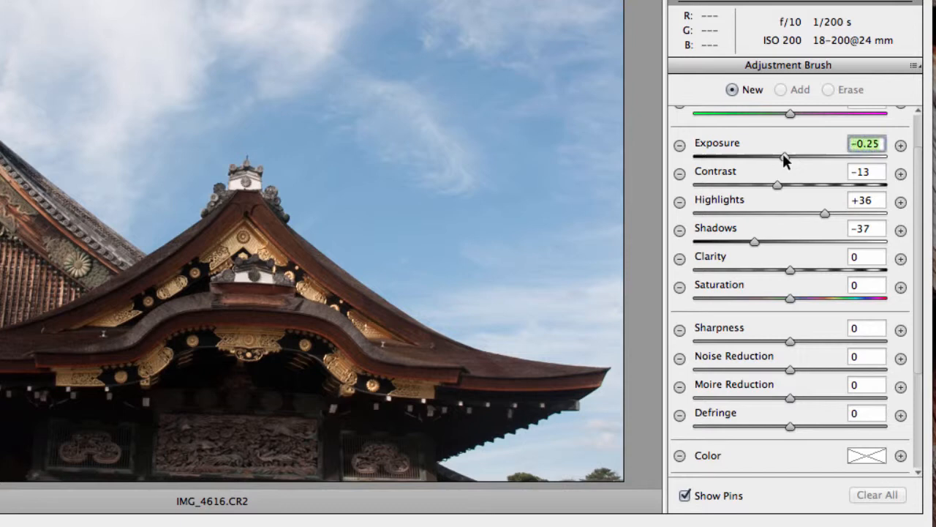
left_click_drag(784, 155, 758, 156)
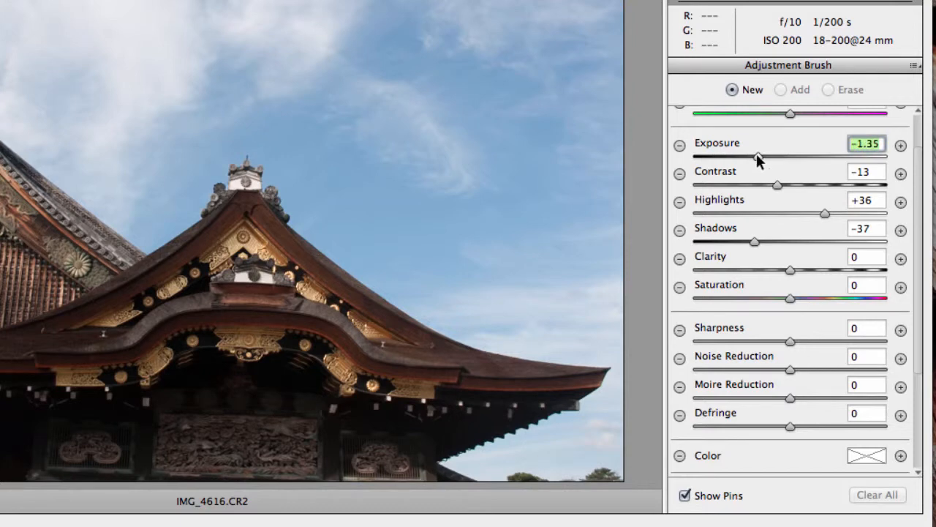
scroll("up", 3)
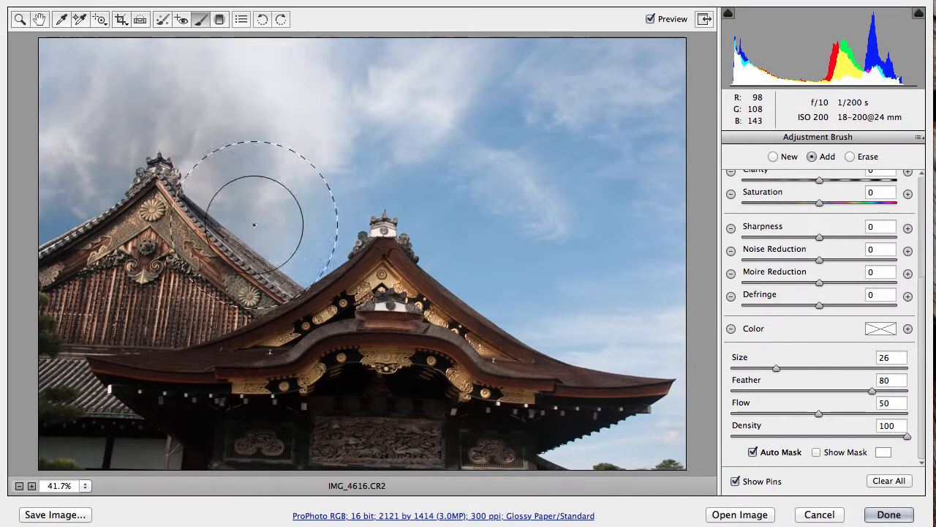
Step: Paint darkening over the sky behind the left roof and above the front roof
left_click_drag(254, 225, 327, 258)
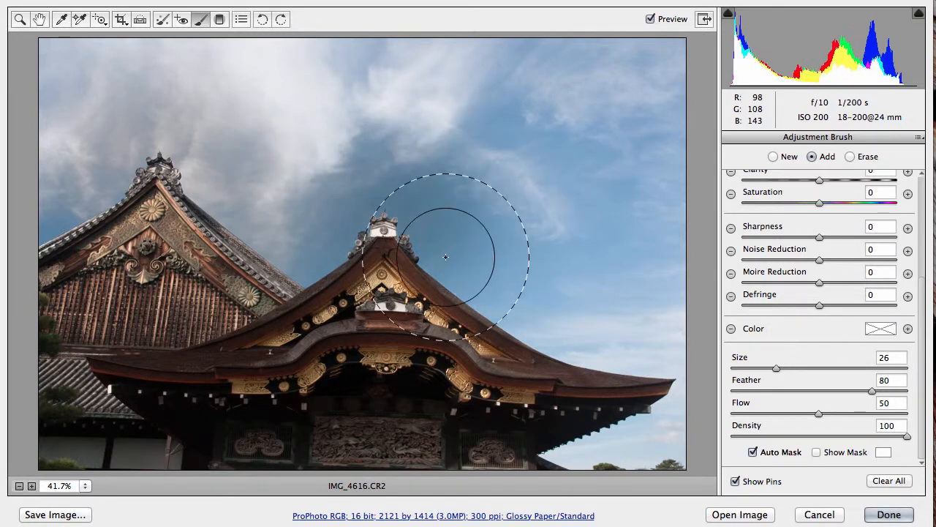
left_click_drag(445, 256, 479, 322)
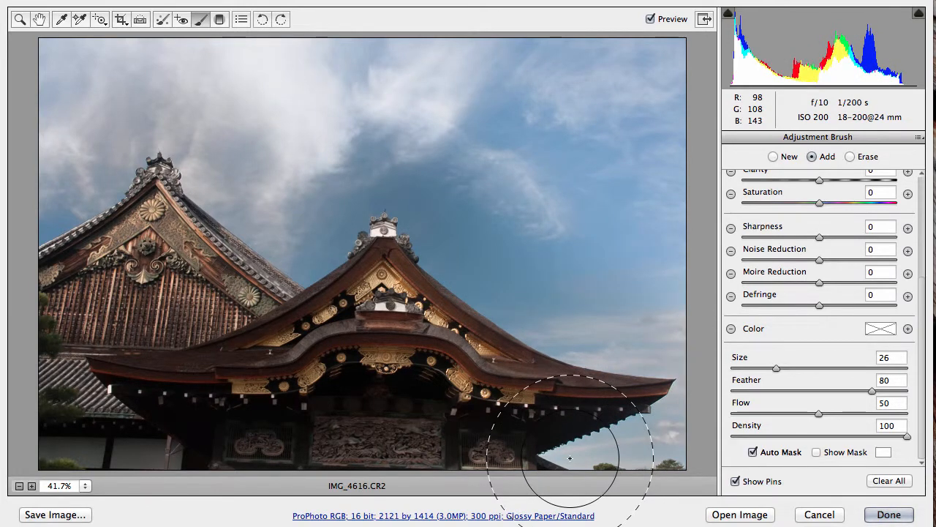
mouse_move(54, 226)
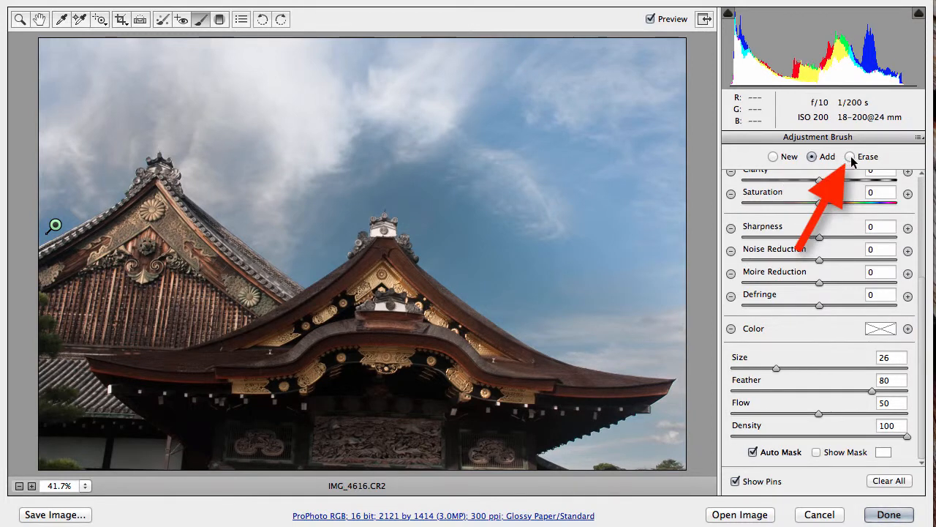
Step: Erase the brush darkening from the sky just right of the front roof's peak
left_click(851, 156)
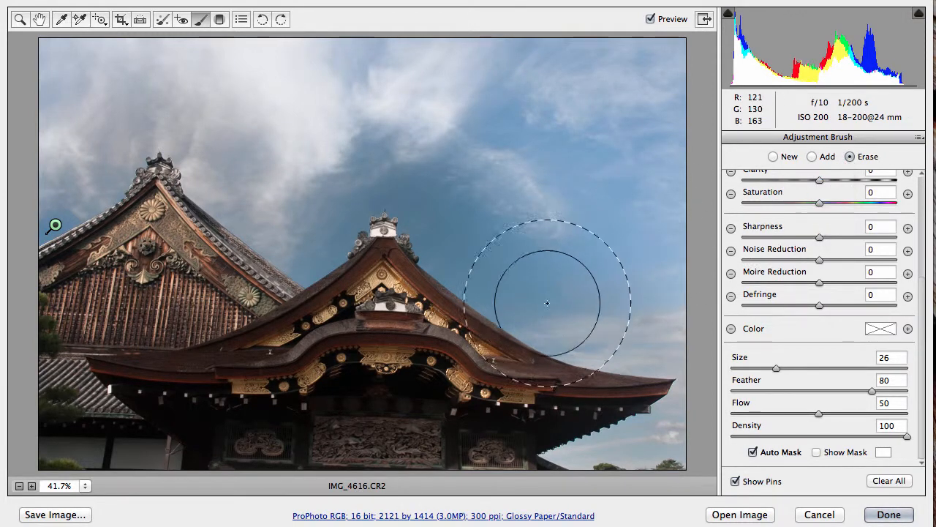
left_click_drag(547, 303, 499, 344)
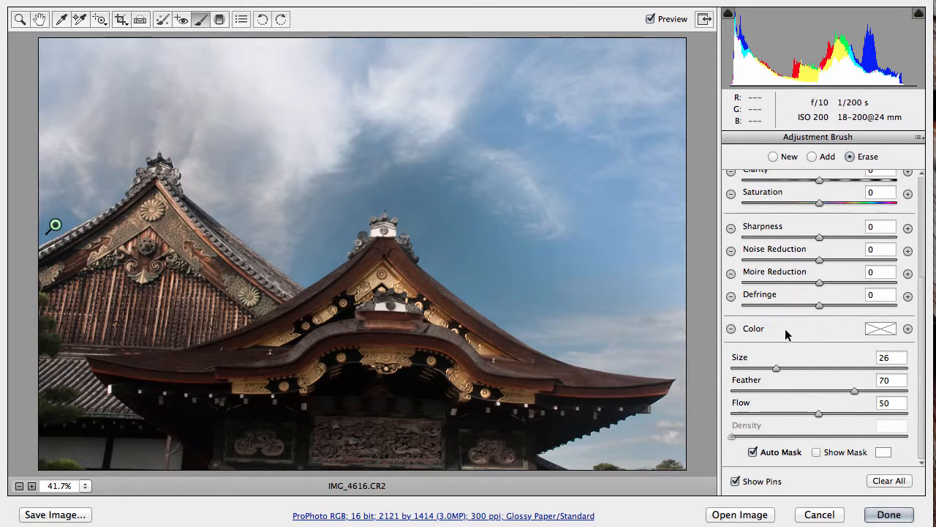
mouse_move(632, 247)
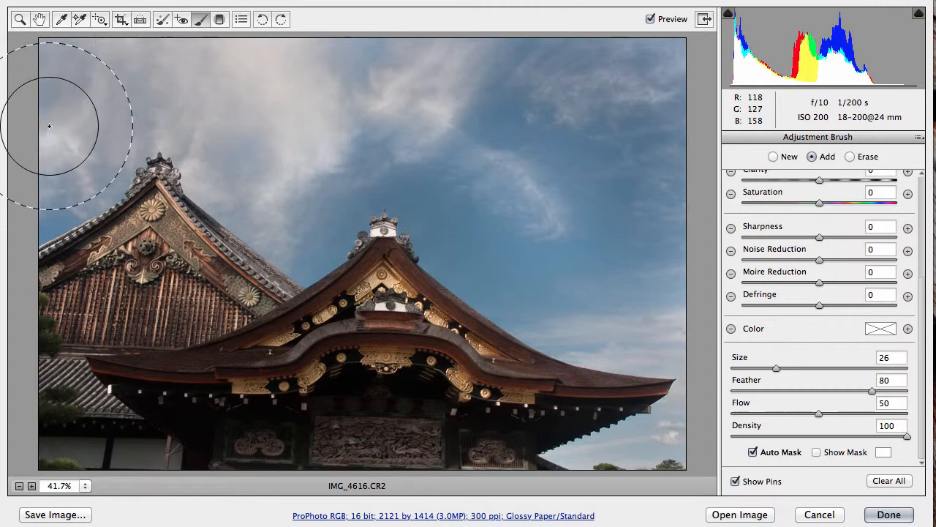
mouse_move(520, 175)
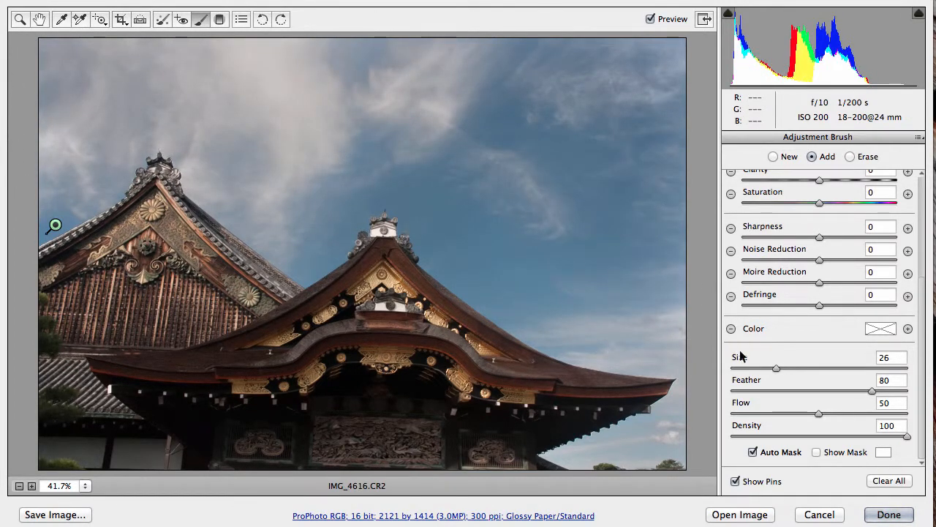
mouse_move(789, 443)
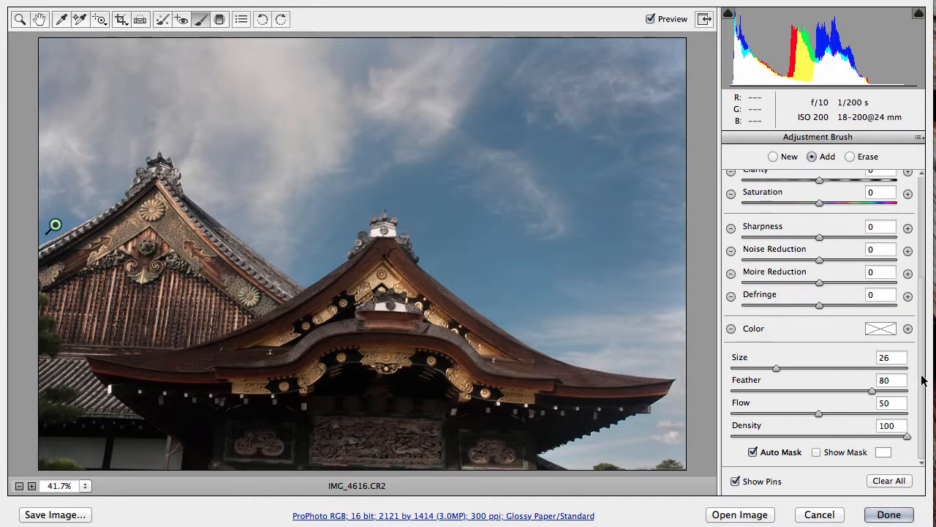
Step: Lighten the painted sky by raising the brush exposure to -0.75
scroll("up", 3)
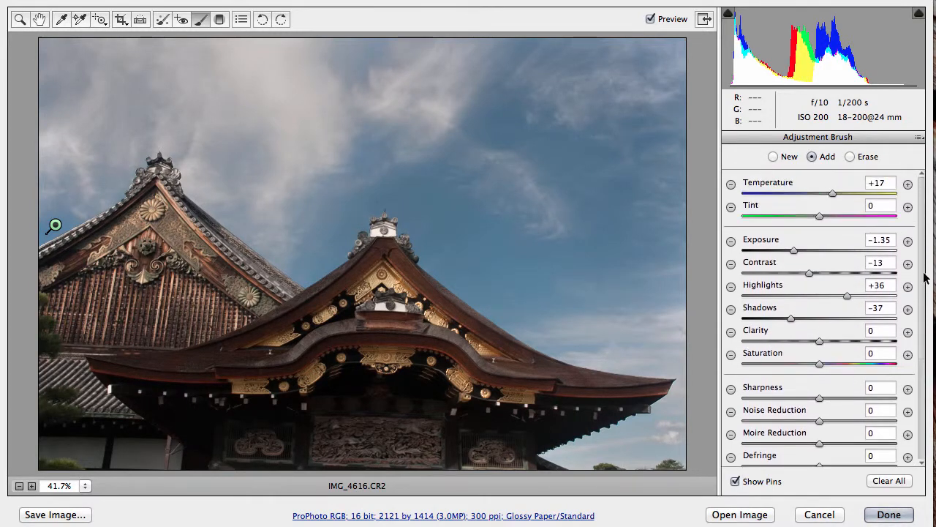
double_click(880, 240)
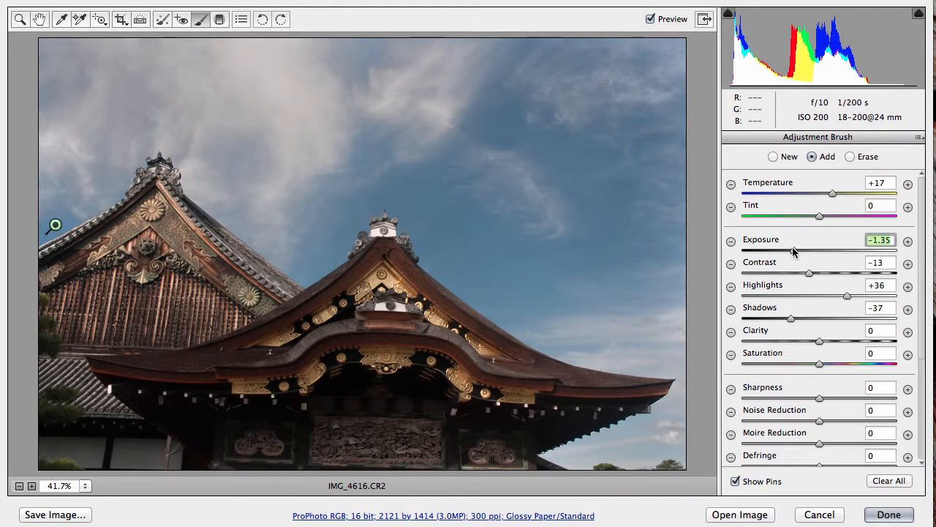
left_click_drag(792, 251, 810, 251)
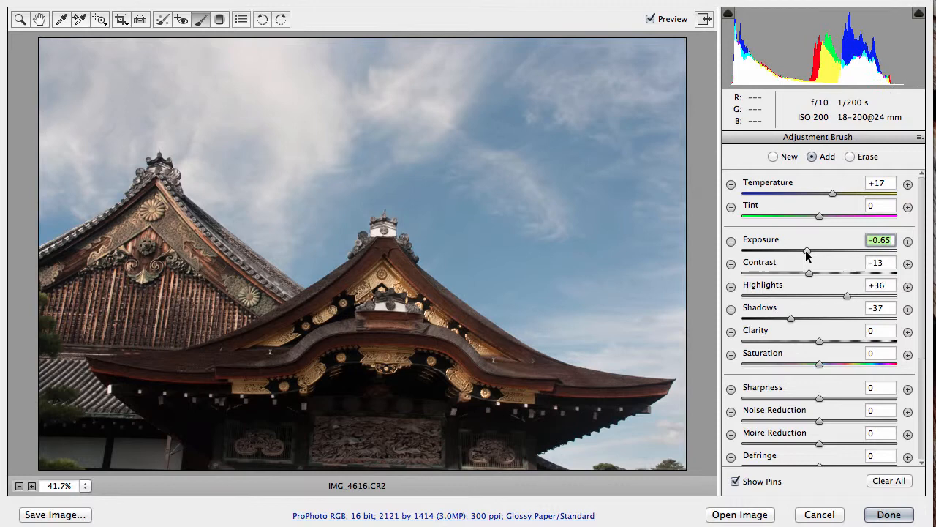
left_click_drag(808, 251, 805, 251)
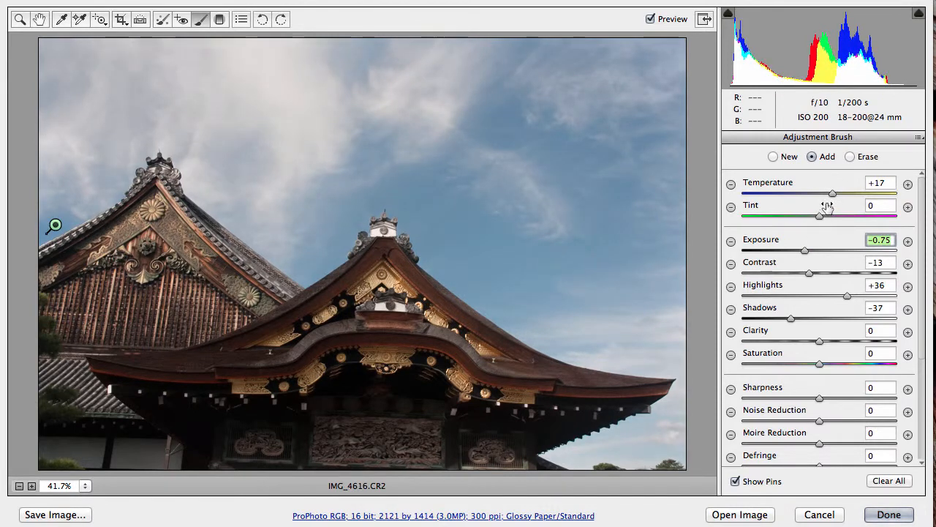
Step: Warm the sky to temperature +62, with highlights +39 and shadows -74
left_click_drag(832, 193, 846, 193)
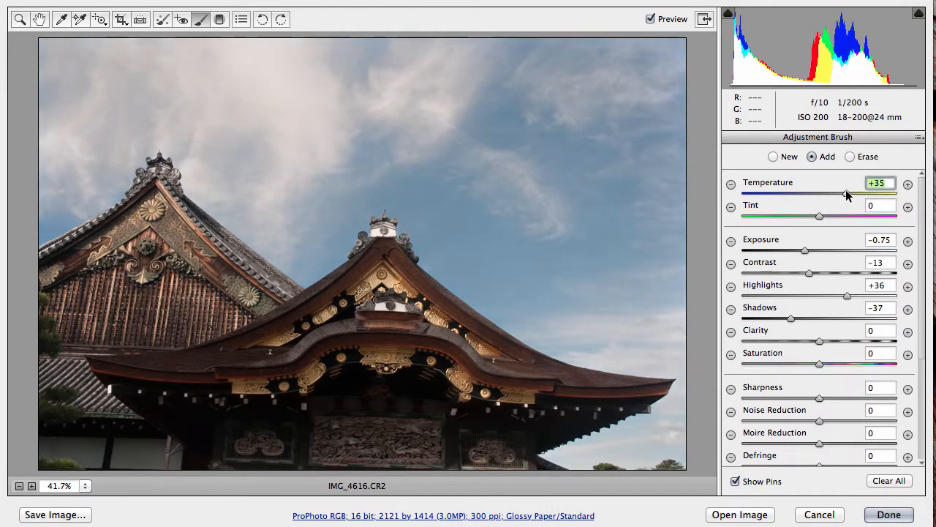
left_click_drag(847, 193, 865, 193)
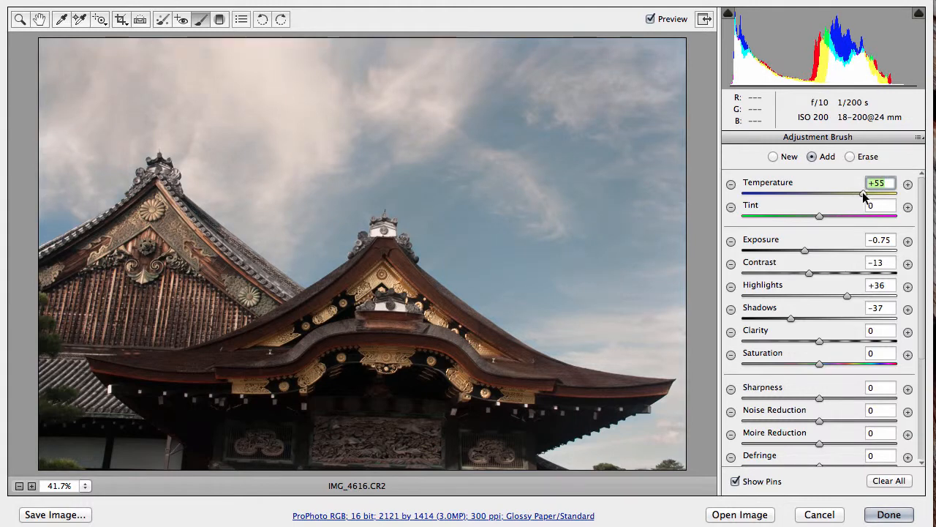
left_click_drag(864, 194, 869, 194)
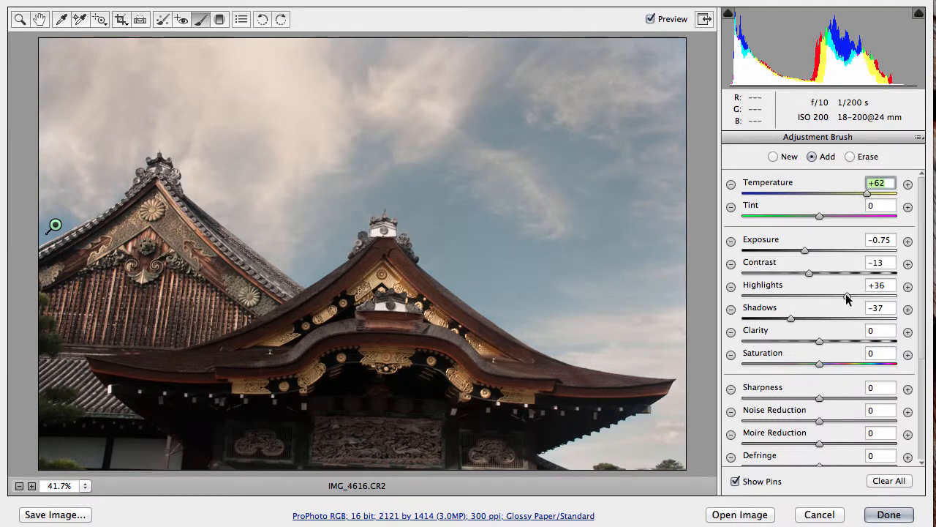
left_click_drag(847, 295, 849, 296)
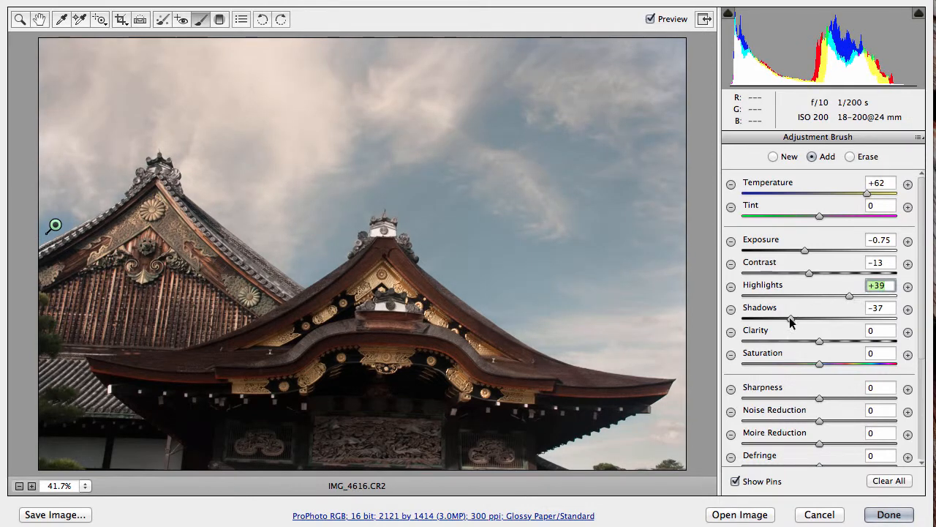
left_click_drag(809, 318, 762, 318)
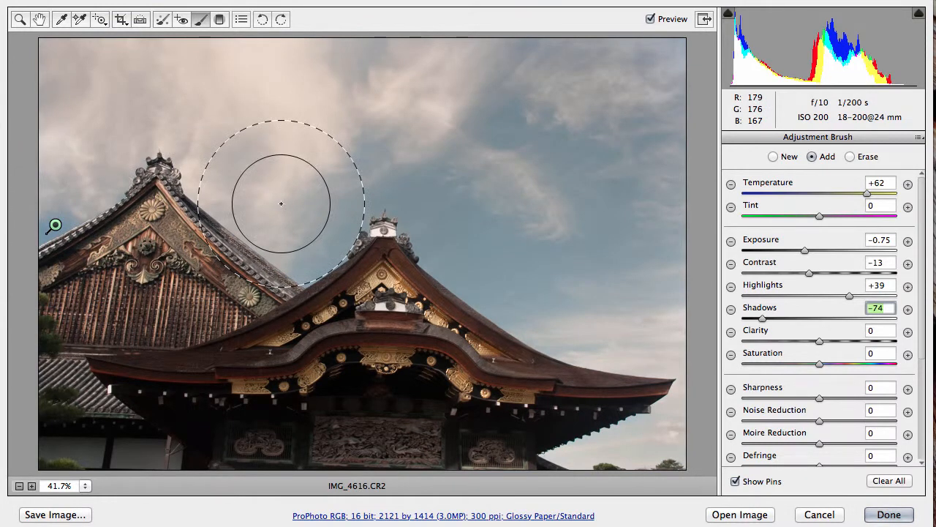
mouse_move(390, 195)
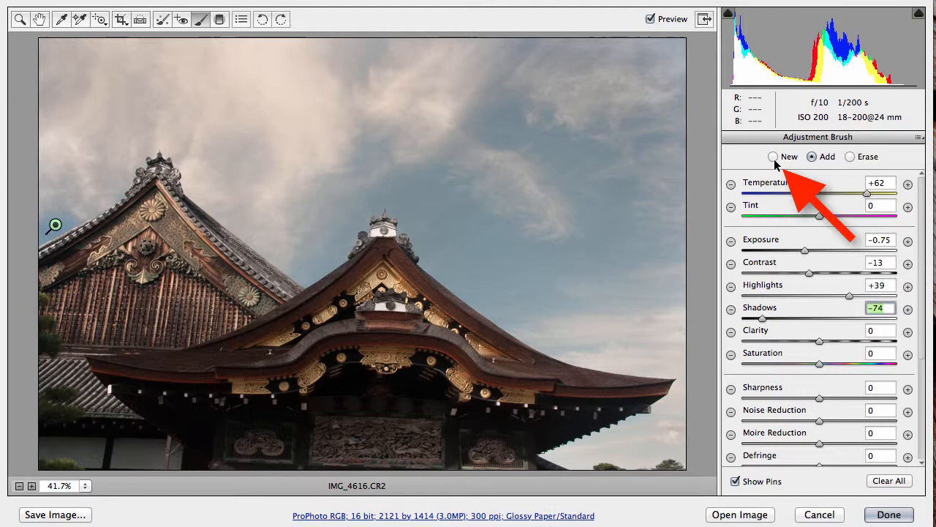
Step: Add a New brush pin and paint across the dark eaves under the front roof
left_click(773, 156)
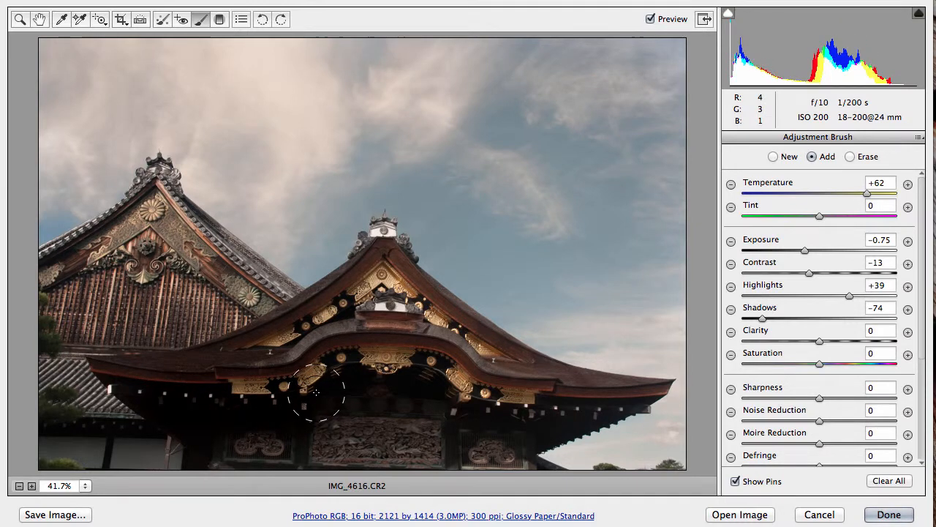
left_click_drag(319, 391, 541, 417)
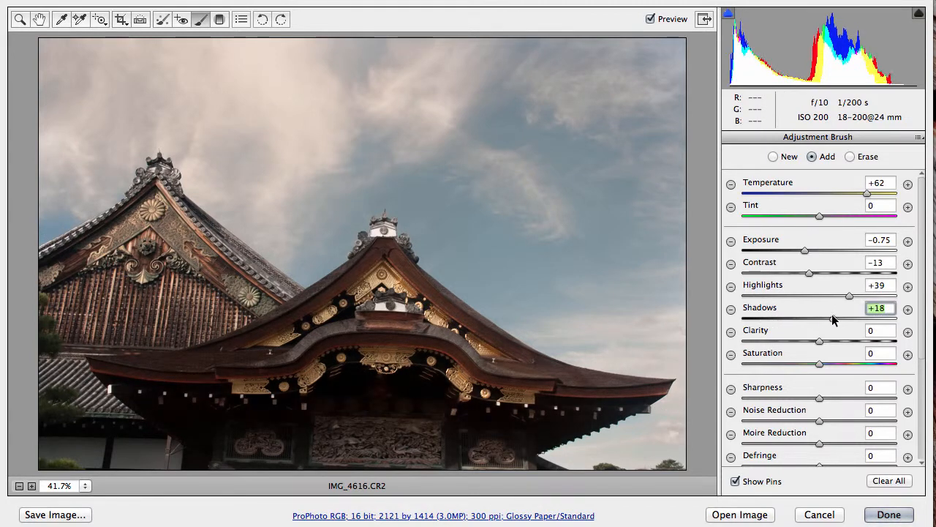
Step: Set the eaves pin to shadows +36 and exposure +0.25
left_click_drag(849, 318, 863, 318)
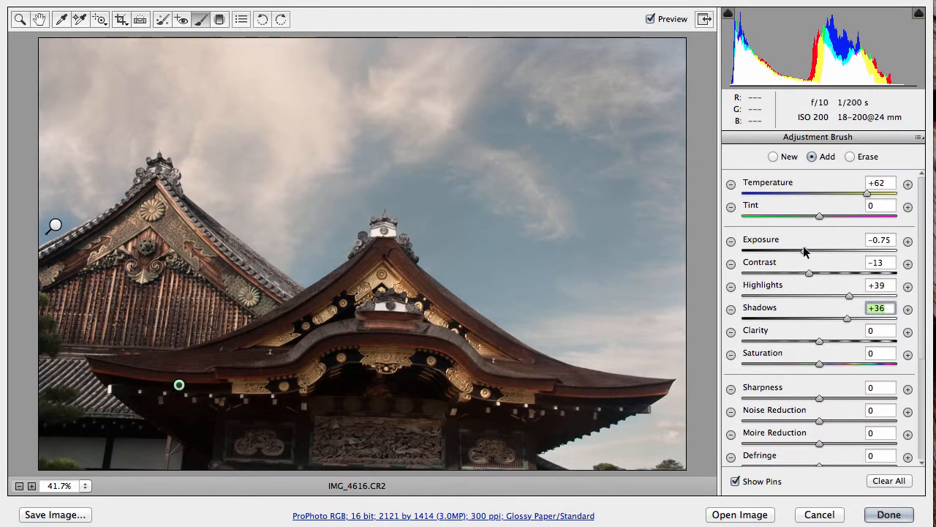
left_click_drag(809, 251, 825, 251)
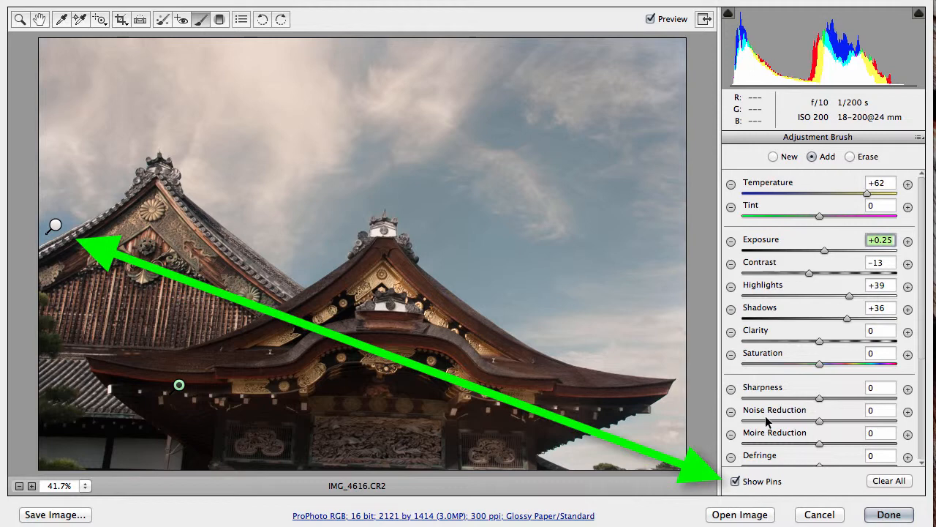
mouse_move(736, 481)
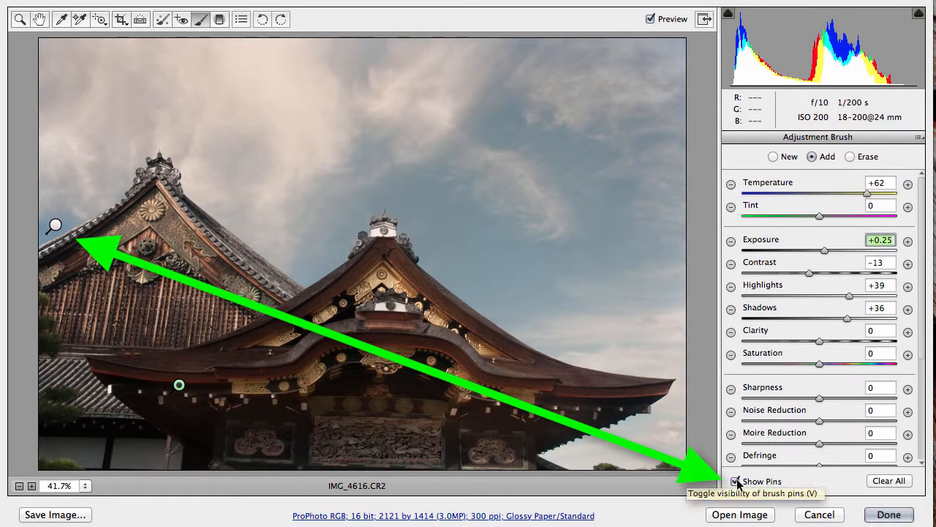
Step: Hide the adjustment pins and toggle Preview off and on to compare before and after
left_click(736, 482)
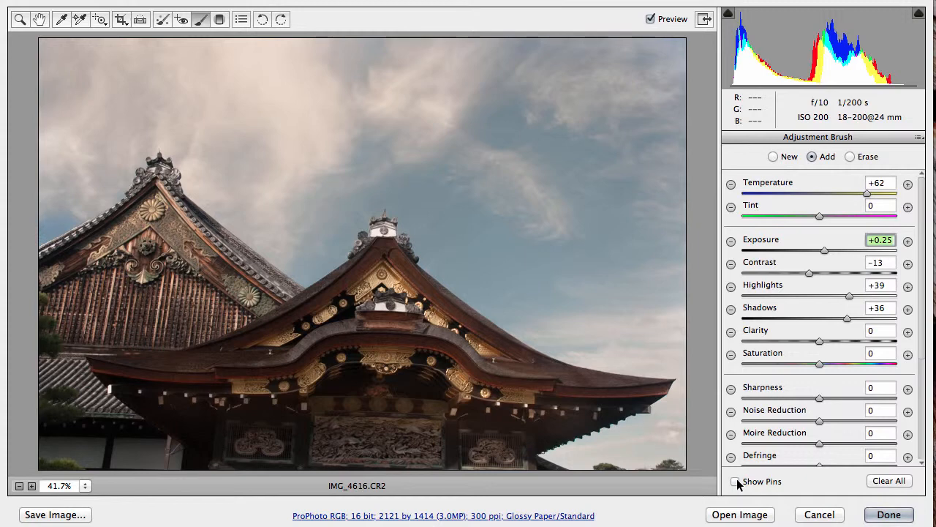
left_click(735, 481)
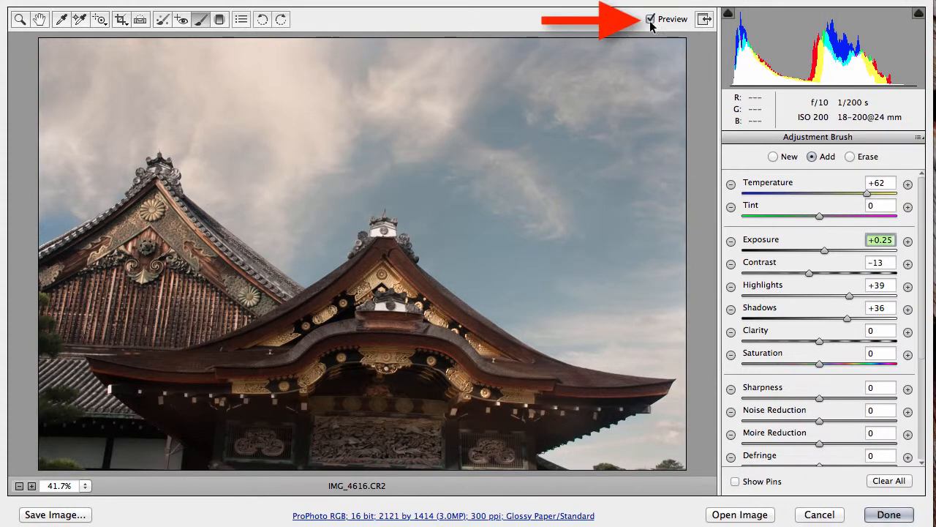
left_click(651, 19)
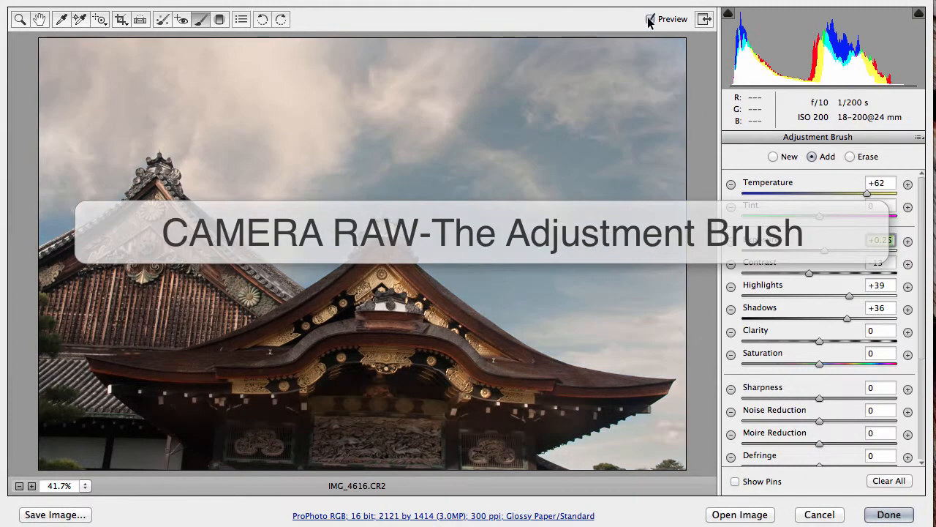